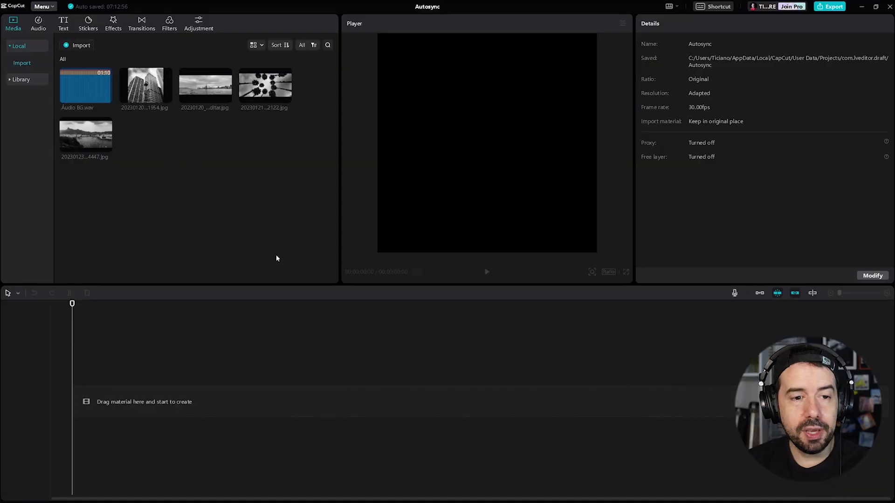
pyautogui.moveTo(142, 137)
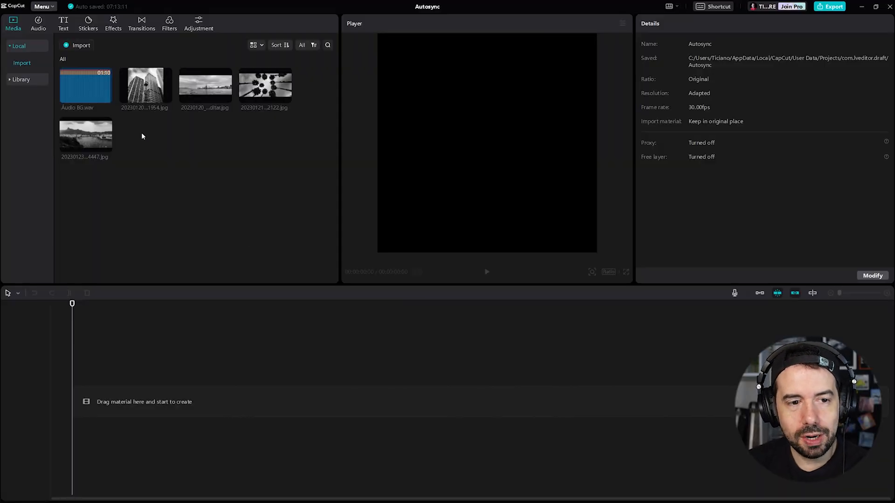
# - Place Audio BG.wav on the timeline and trim it from over a minute to about 8 seconds
pyautogui.click(86, 87)
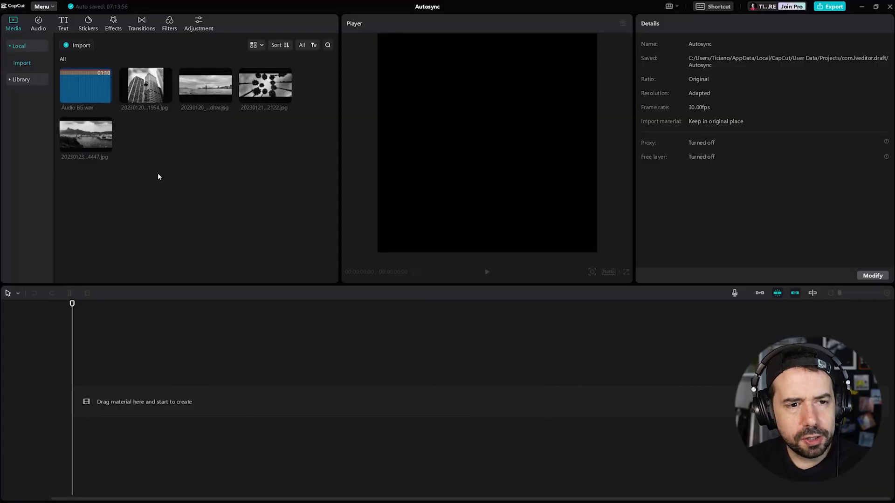
pyautogui.moveTo(85, 86); pyautogui.dragTo(242, 377)
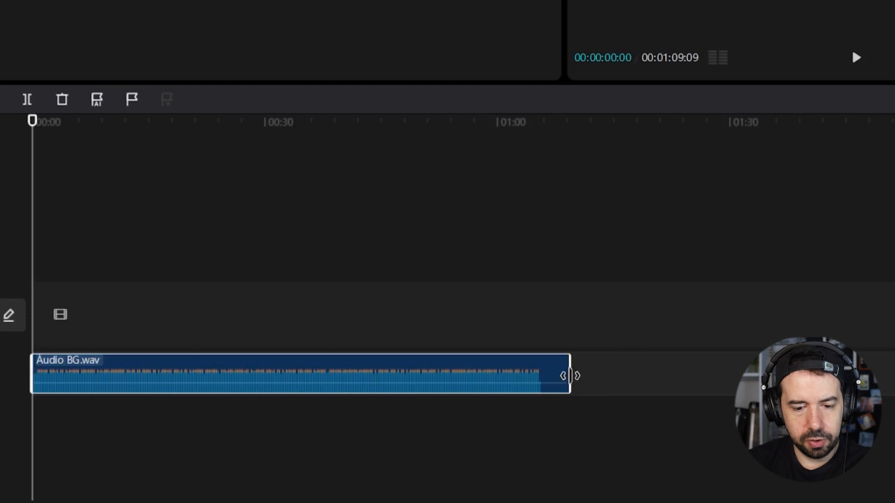
pyautogui.moveTo(573, 376); pyautogui.dragTo(112, 386)
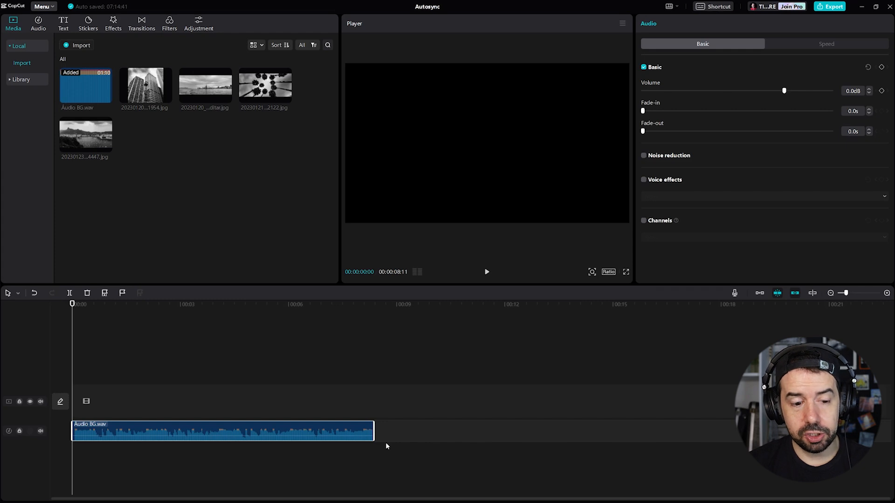
pyautogui.click(486, 271)
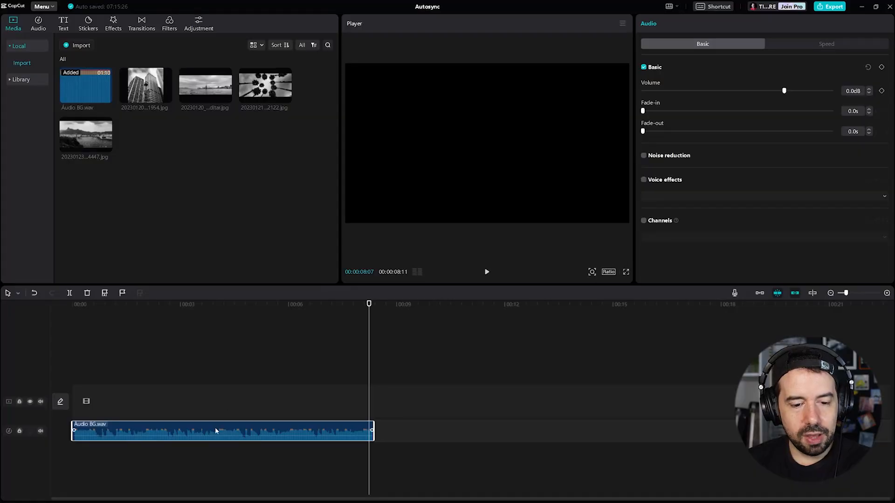
pyautogui.moveTo(168, 358)
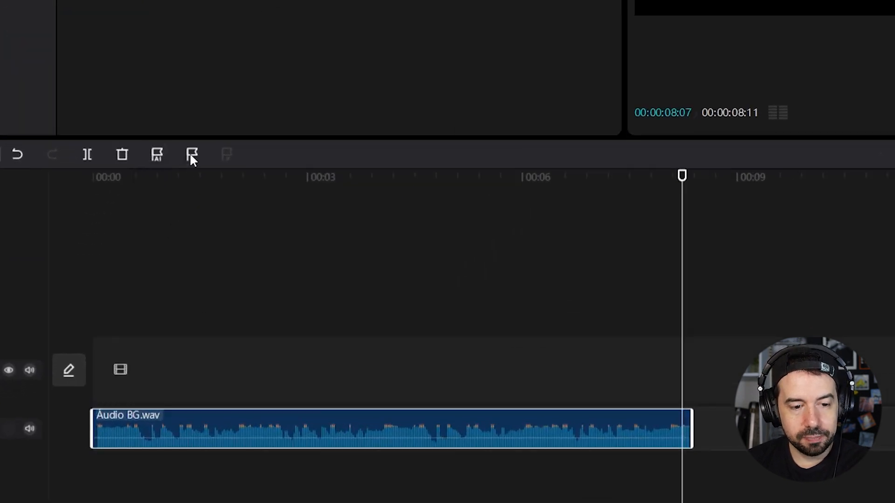
pyautogui.moveTo(192, 154)
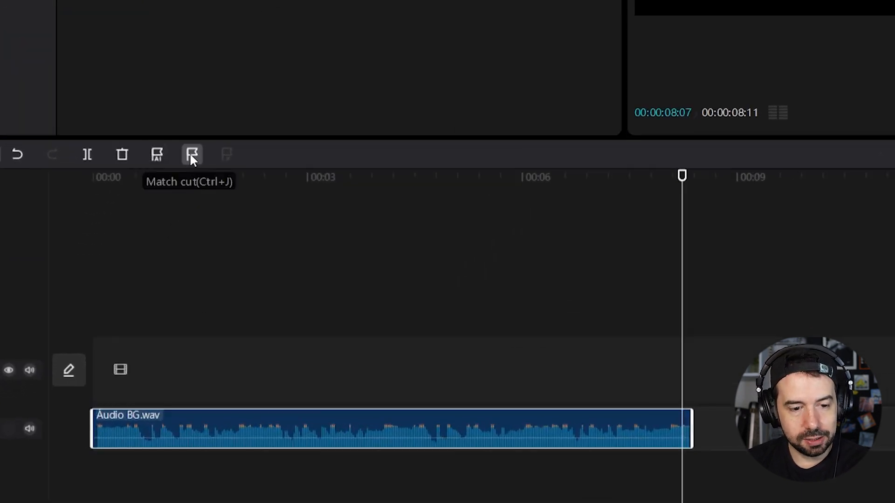
pyautogui.moveTo(158, 154)
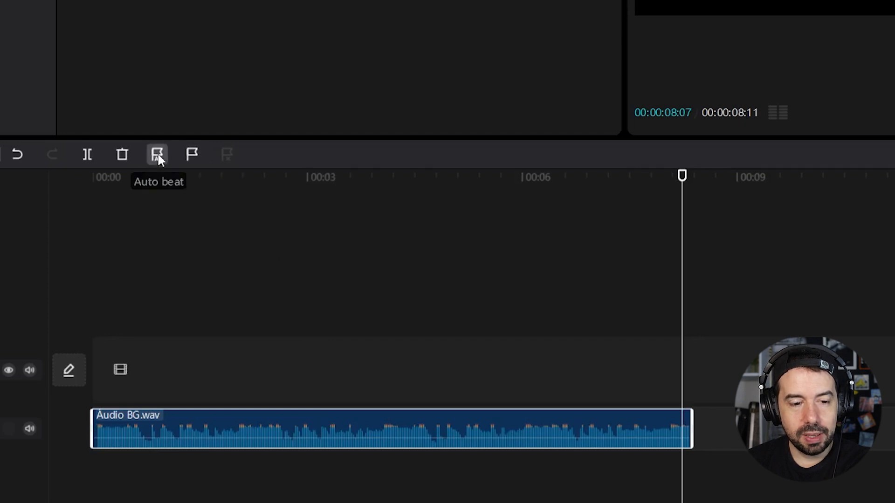
# - Apply Auto beat to the trimmed audio so yellow beat markers appear along it
pyautogui.click(158, 154)
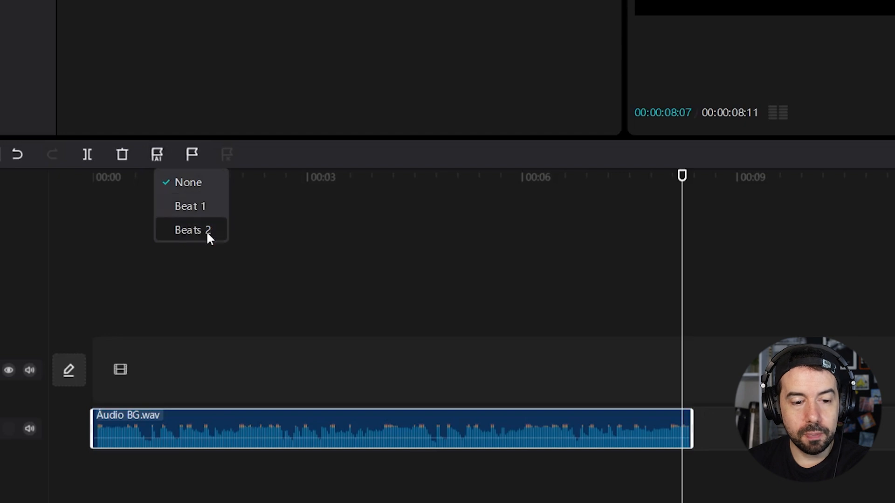
pyautogui.moveTo(201, 237)
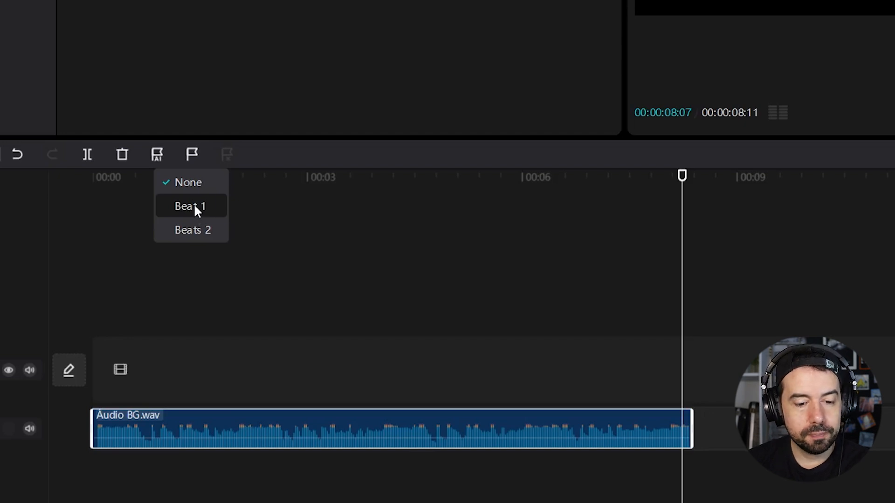
pyautogui.click(190, 206)
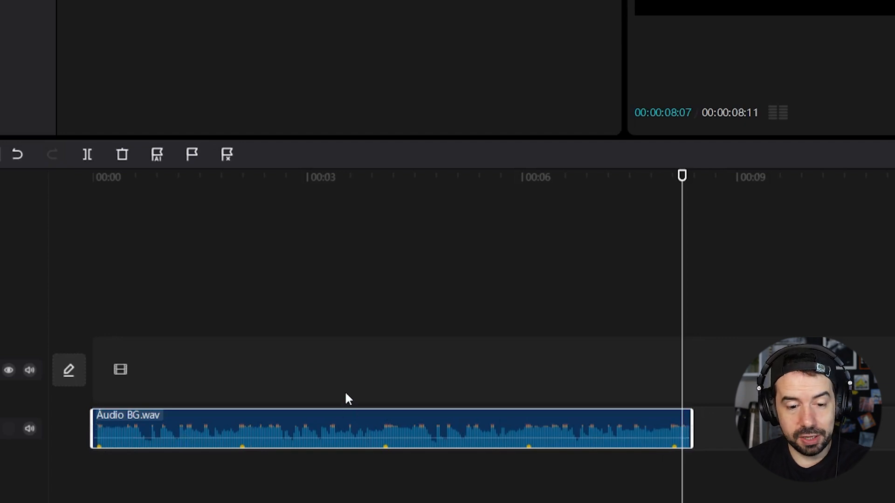
pyautogui.click(157, 155)
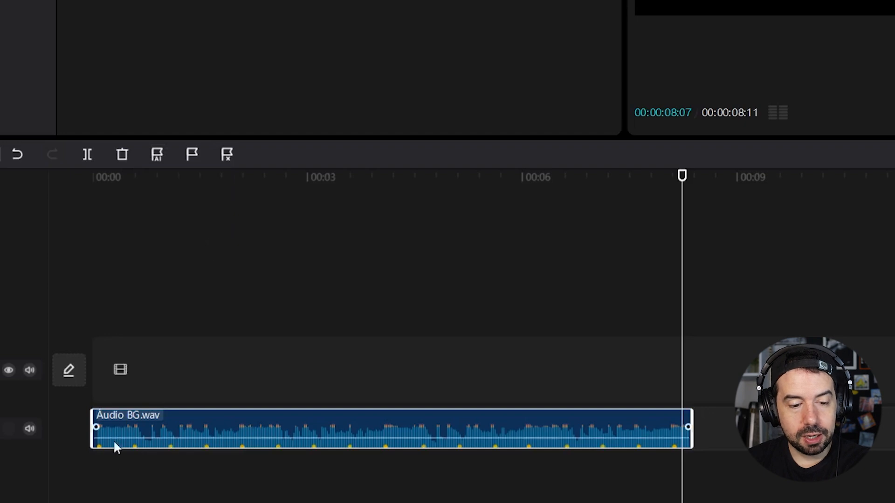
pyautogui.moveTo(451, 470)
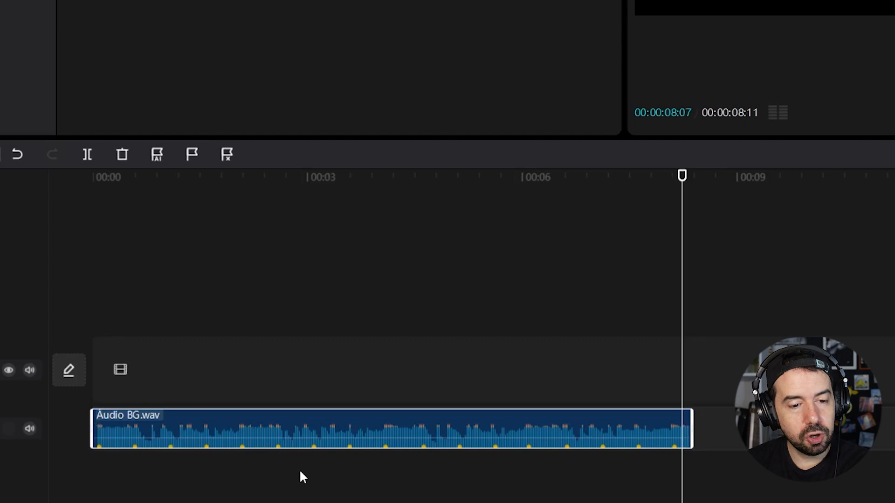
pyautogui.click(157, 155)
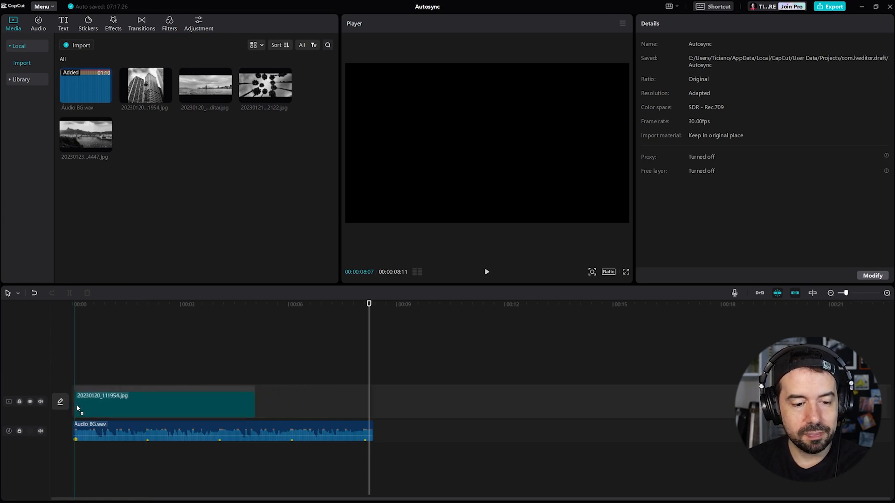
# - Place the Rio photos on the video track, trimming the first to end on a beat
pyautogui.click(163, 402)
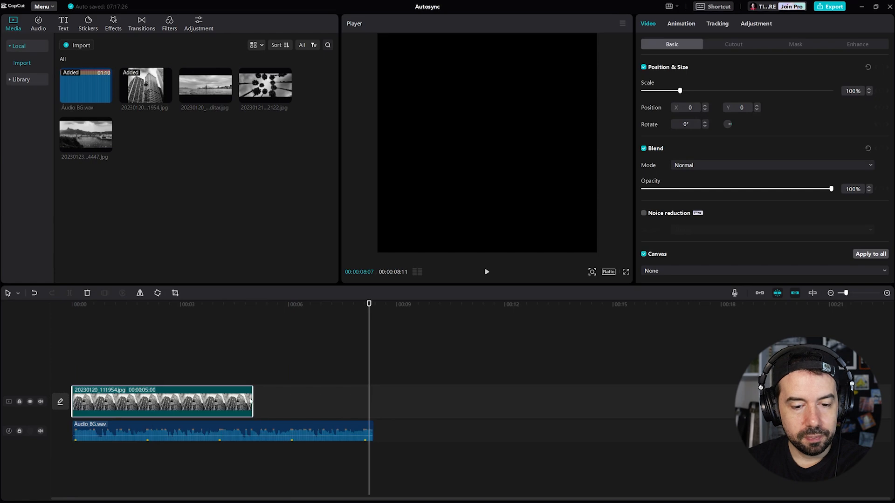
pyautogui.moveTo(252, 401); pyautogui.dragTo(153, 401)
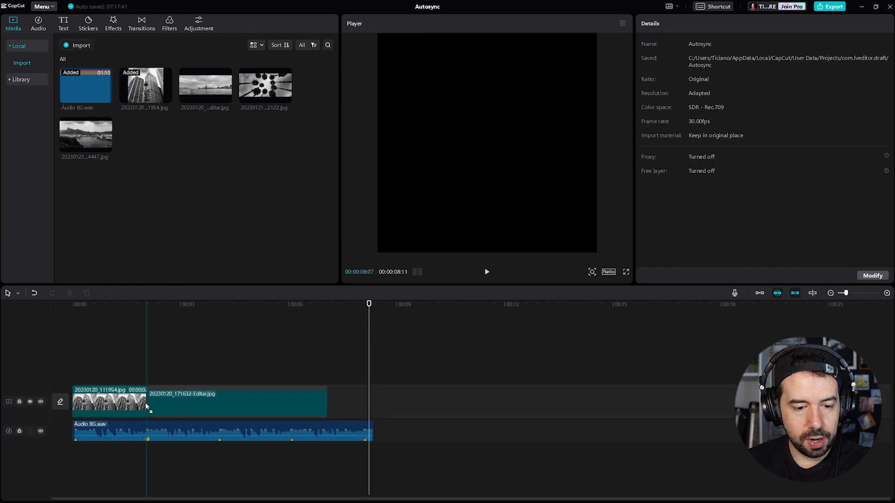
pyautogui.click(236, 401)
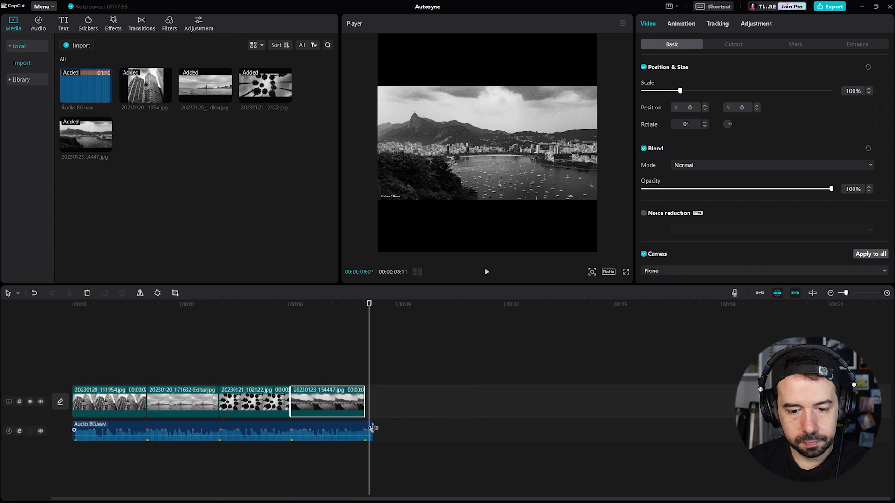
# - Match the audio's end to the last photo and preview the slideshow from the start
pyautogui.click(216, 431)
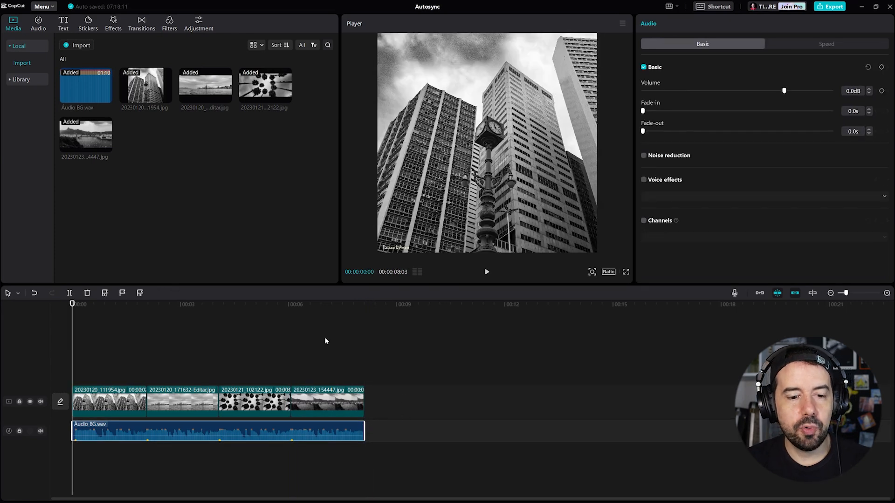
pyautogui.click(486, 272)
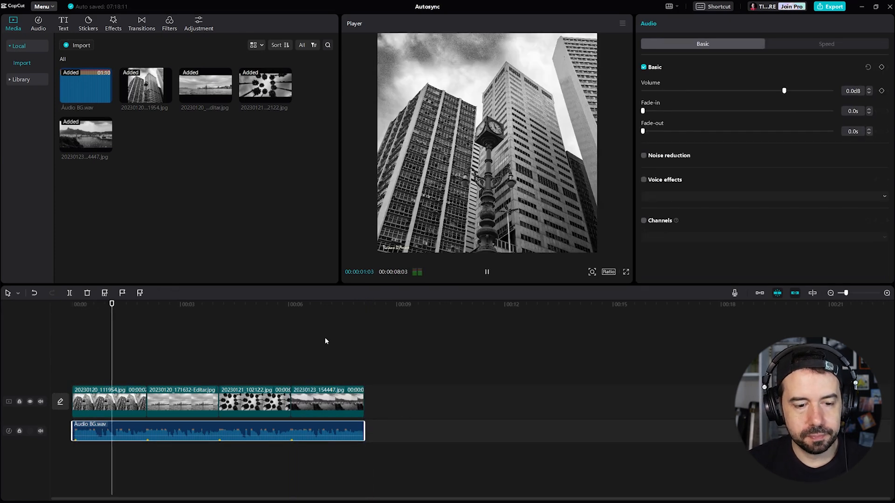
pyautogui.click(184, 303)
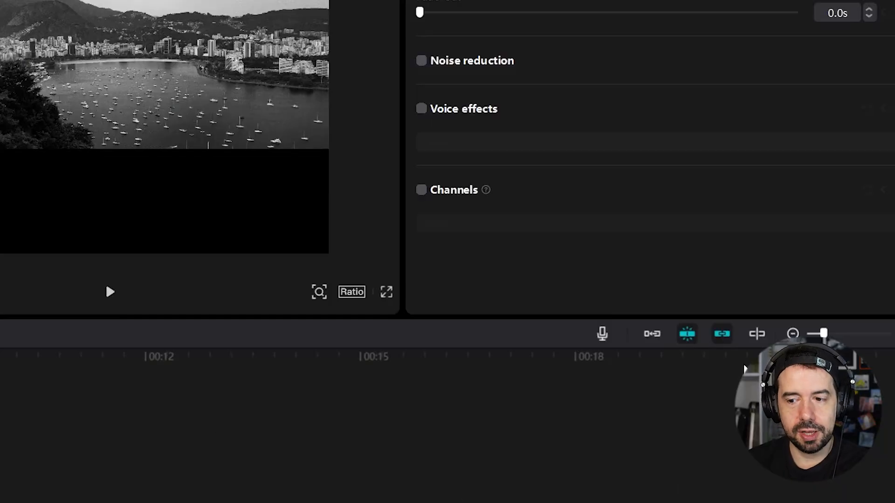
pyautogui.moveTo(686, 333)
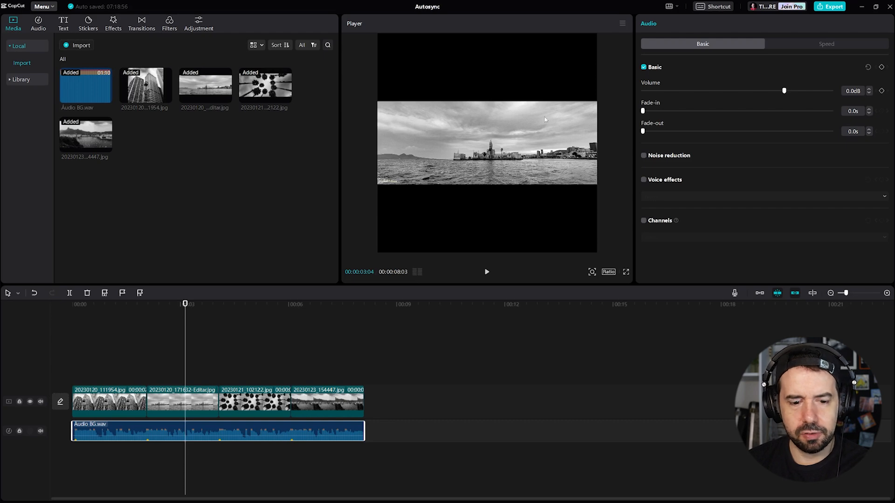
# - Set the skyline clip's Canvas to Blur using the first blur thumbnail
pyautogui.click(182, 402)
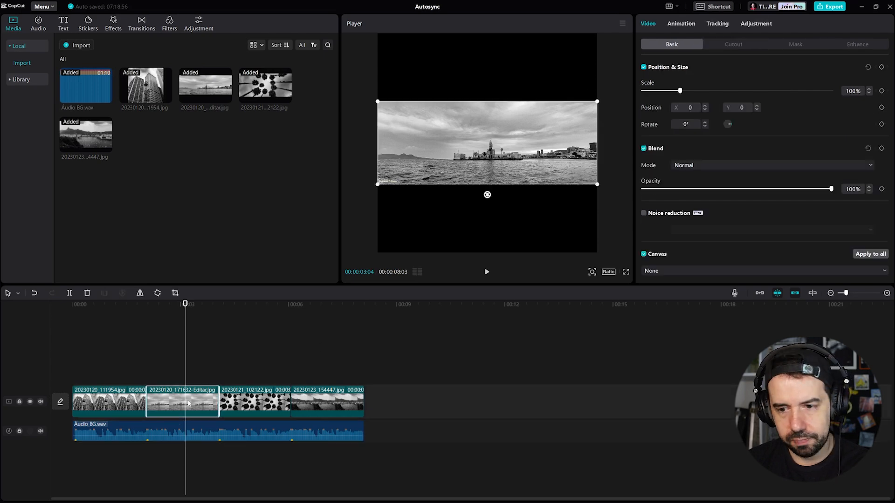
pyautogui.click(651, 270)
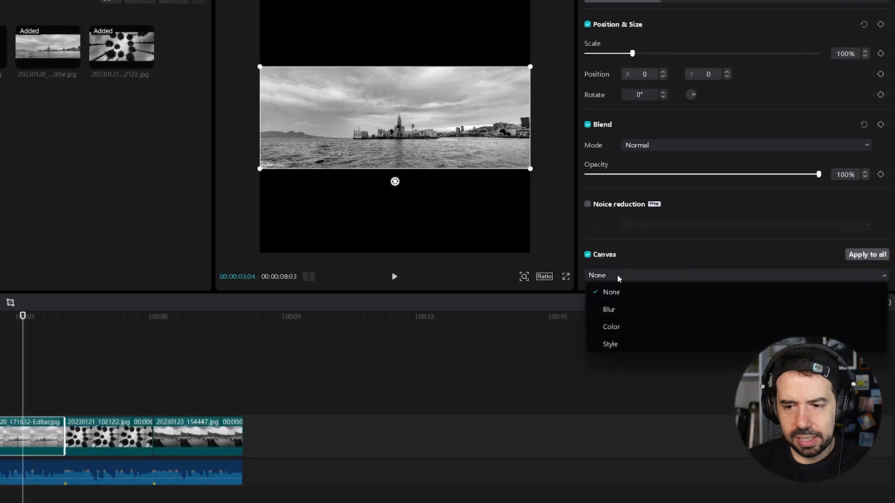
pyautogui.click(609, 309)
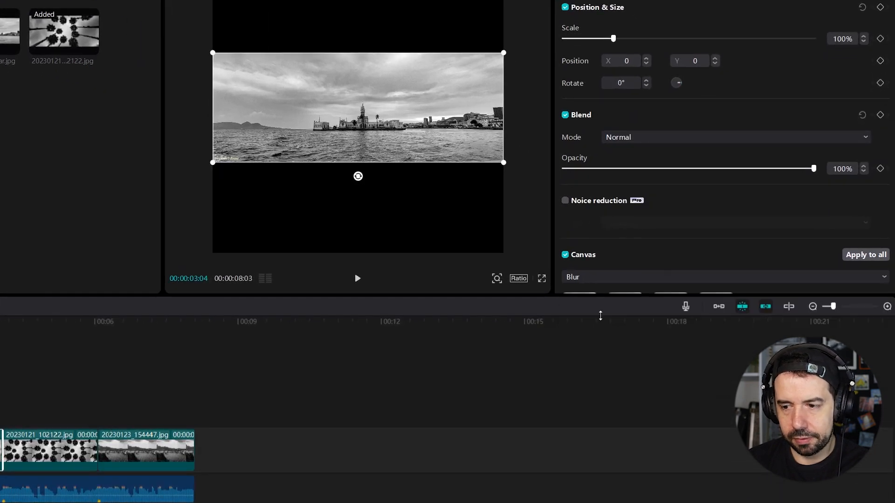
pyautogui.scroll(-3)
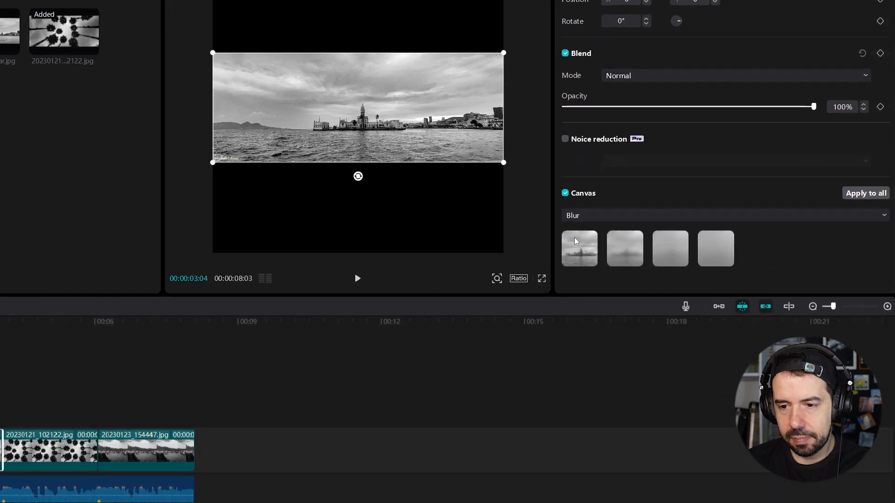
pyautogui.click(579, 248)
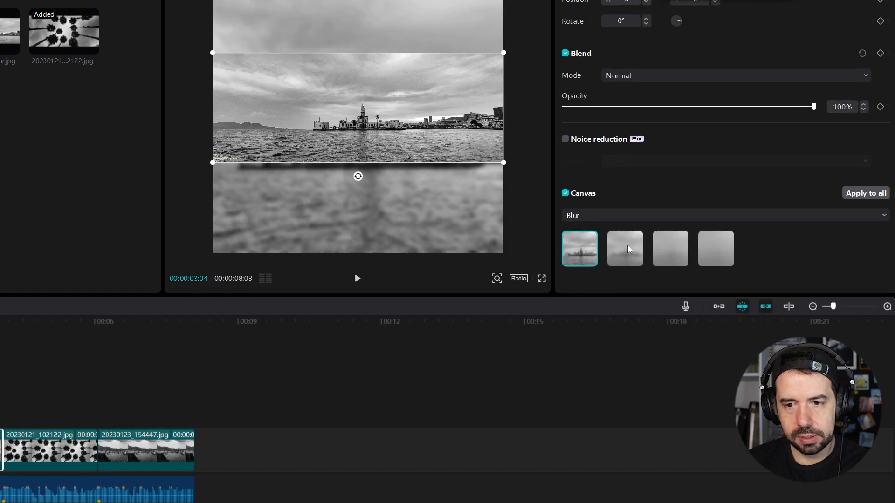
# - Scrub the preview through the palm tree and Rio bay photos
pyautogui.click(623, 249)
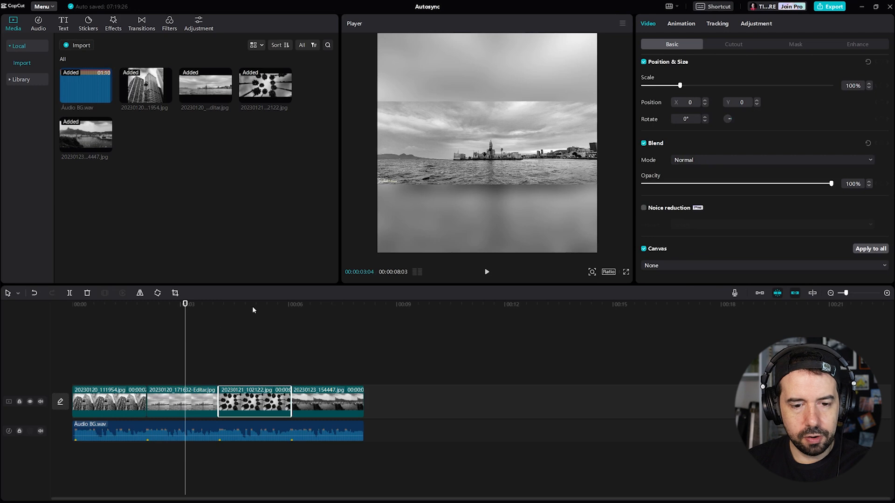
pyautogui.click(252, 304)
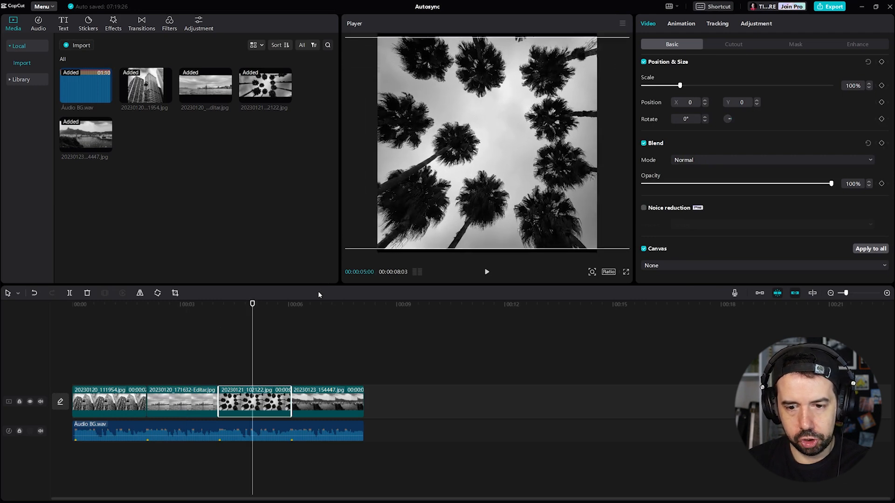
pyautogui.moveTo(680, 86); pyautogui.dragTo(726, 85)
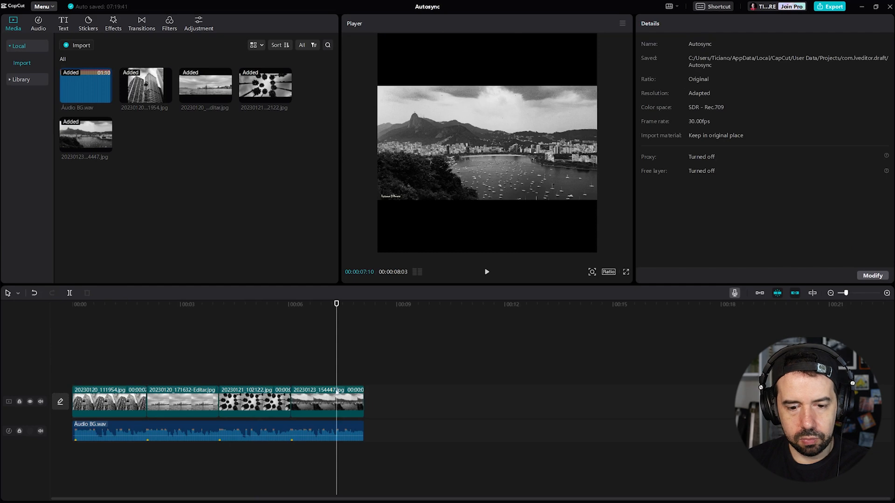
# - Give the Rio bay clip a Blur canvas, then play the slideshow through to its end
pyautogui.click(326, 401)
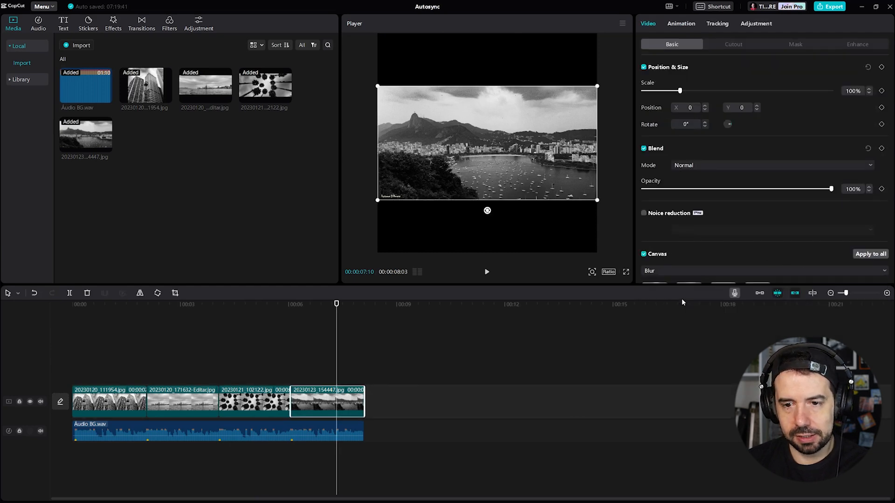
pyautogui.click(688, 249)
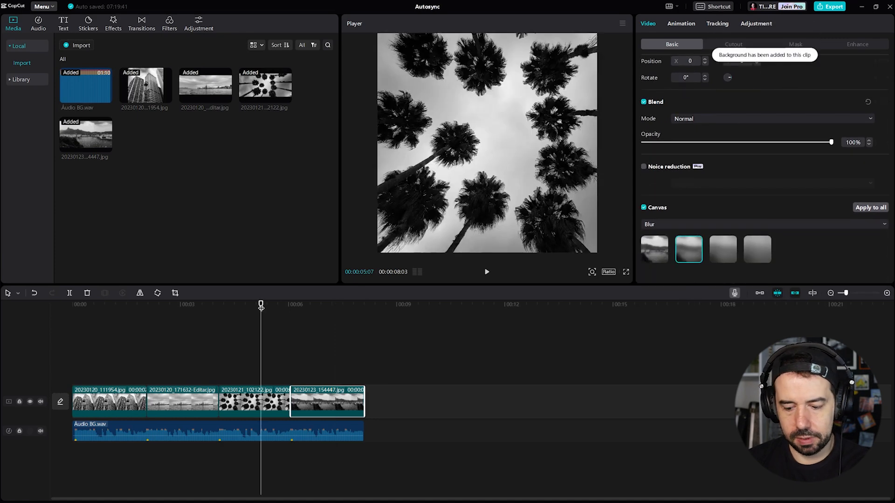
pyautogui.click(486, 272)
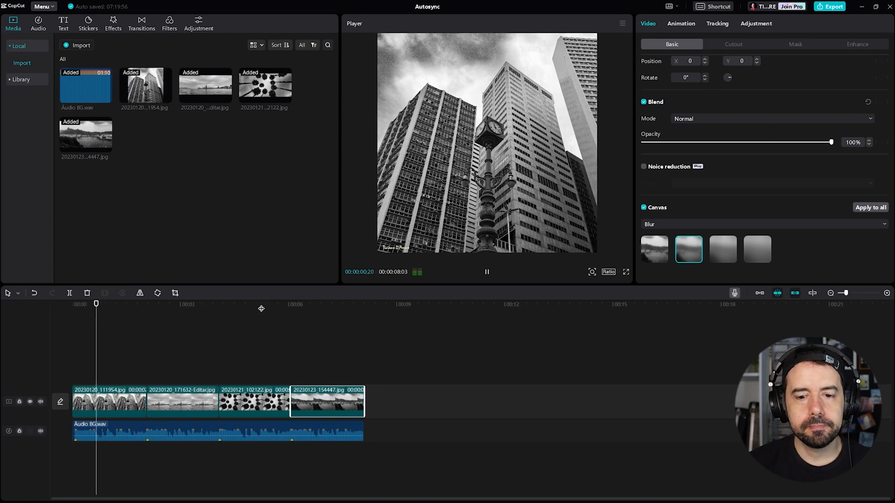
pyautogui.click(169, 303)
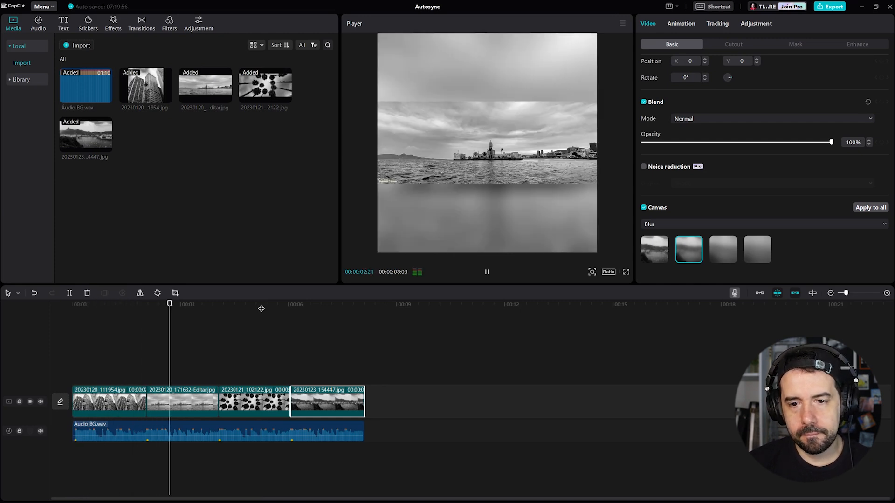
pyautogui.click(241, 303)
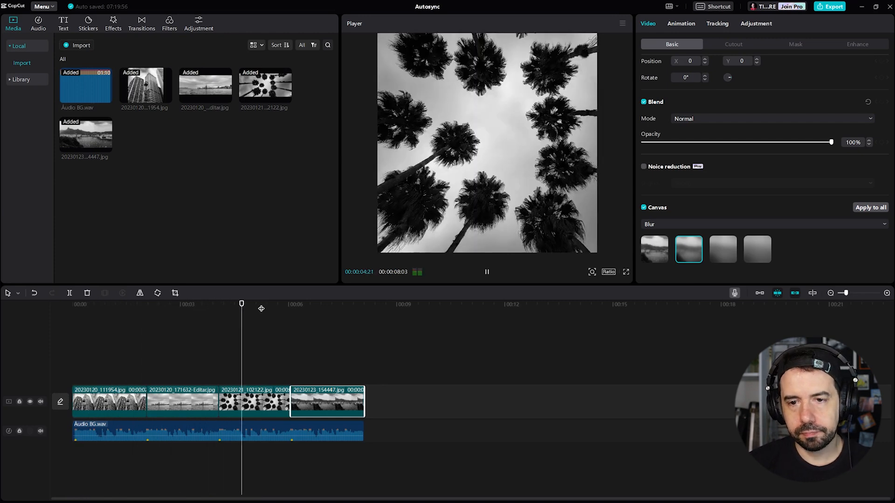
pyautogui.click(313, 304)
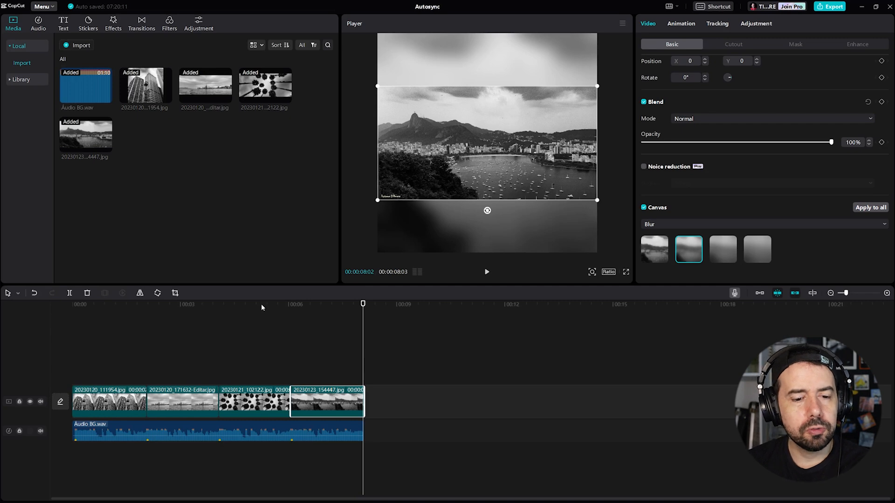
pyautogui.moveTo(263, 337)
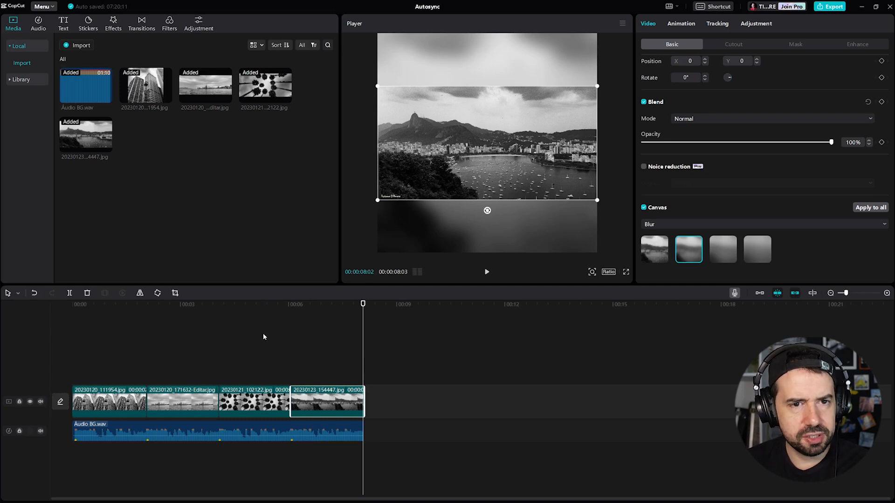
# - Add Pull in transitions between photos, inspect and preview them, then undo them
pyautogui.click(140, 23)
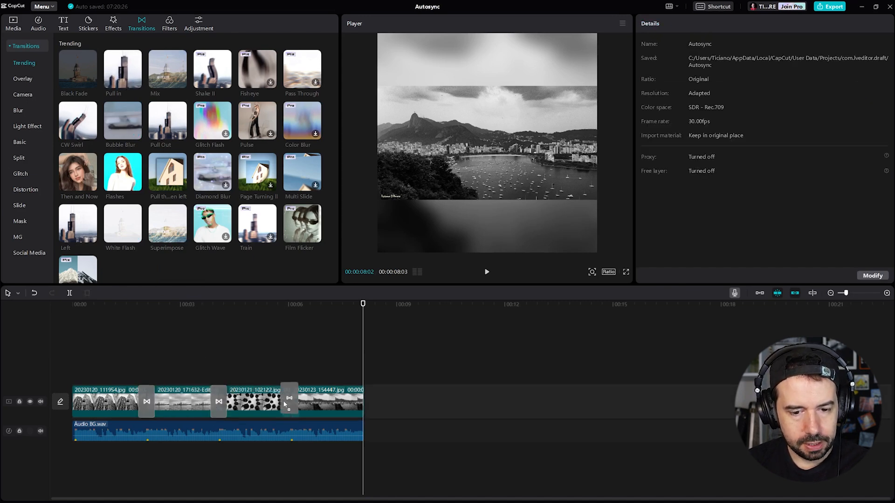
pyautogui.click(290, 401)
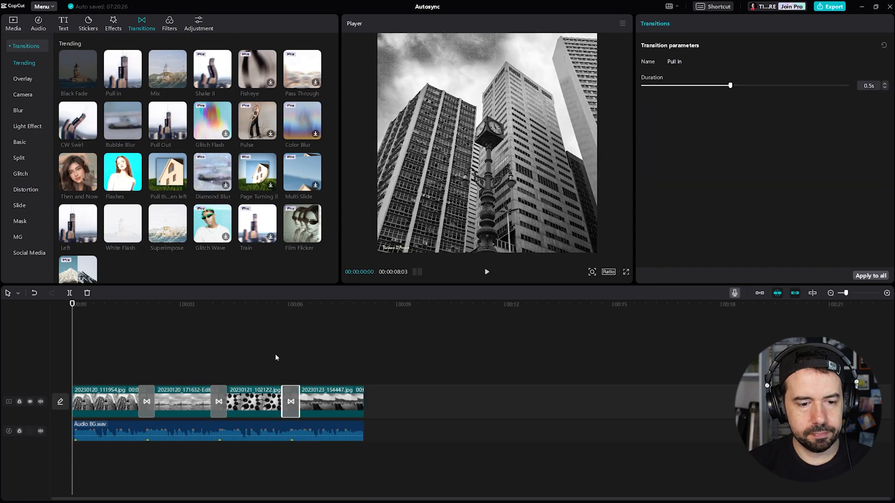
pyautogui.click(485, 272)
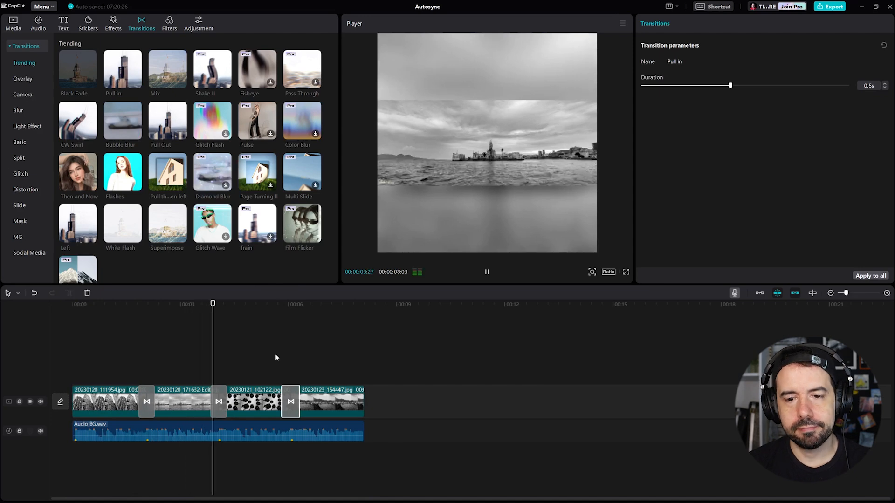
pyautogui.click(285, 304)
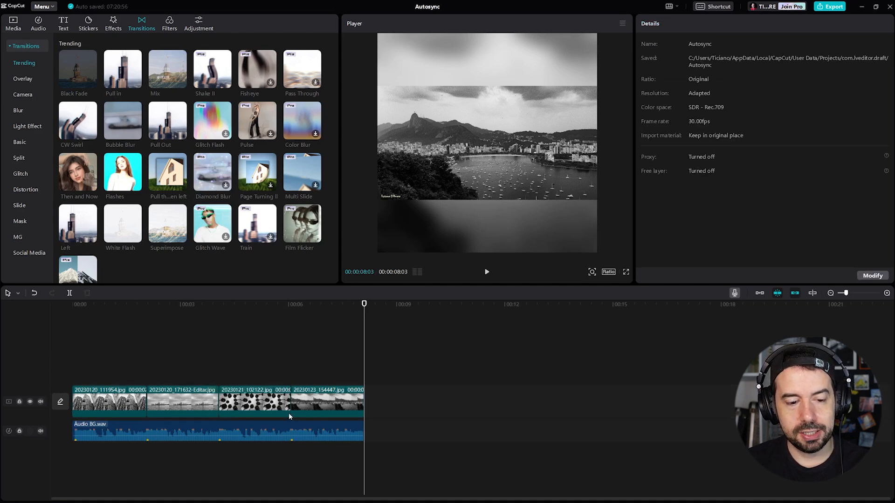
# - Apply a combo animation to the skyscraper photo from the Animation Combo list
pyautogui.click(108, 402)
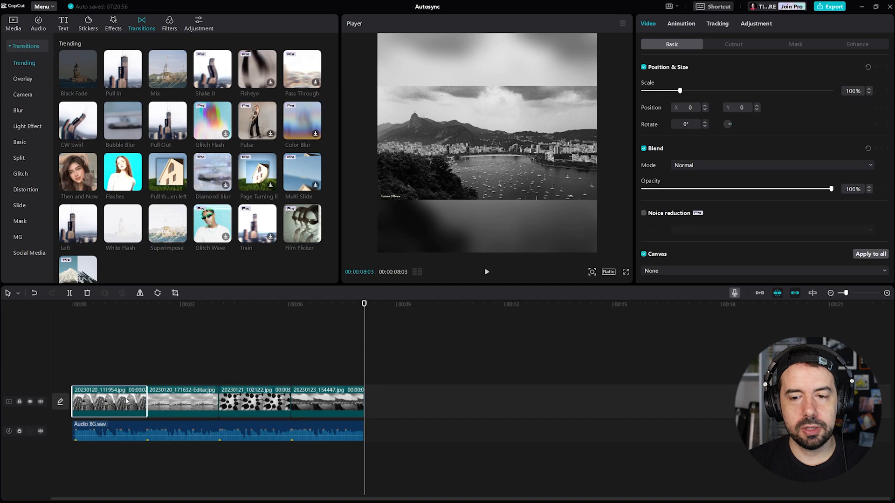
pyautogui.click(119, 304)
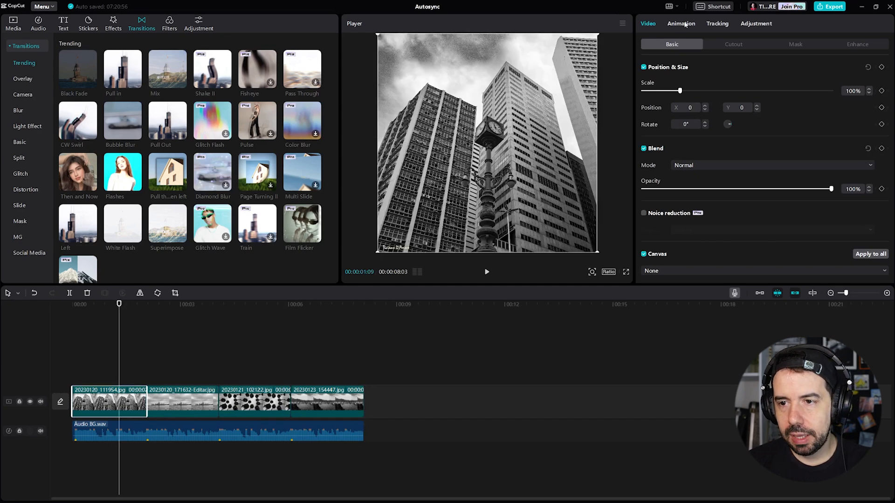
pyautogui.click(680, 23)
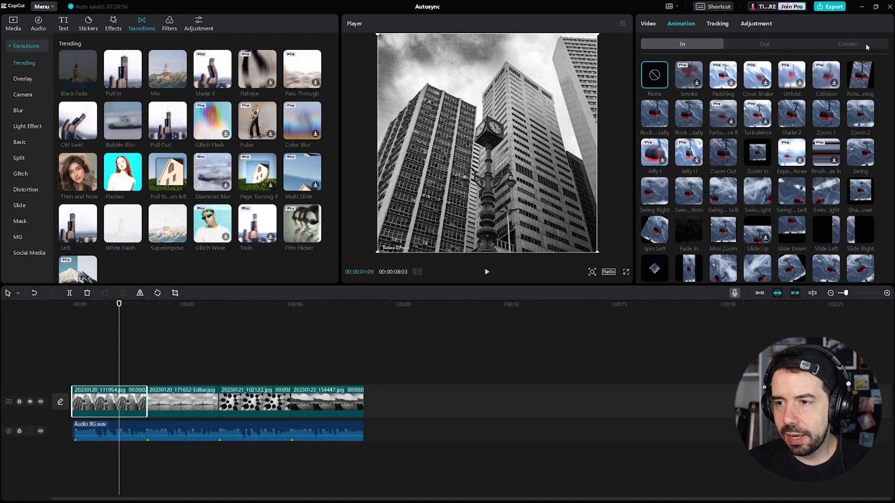
pyautogui.click(847, 44)
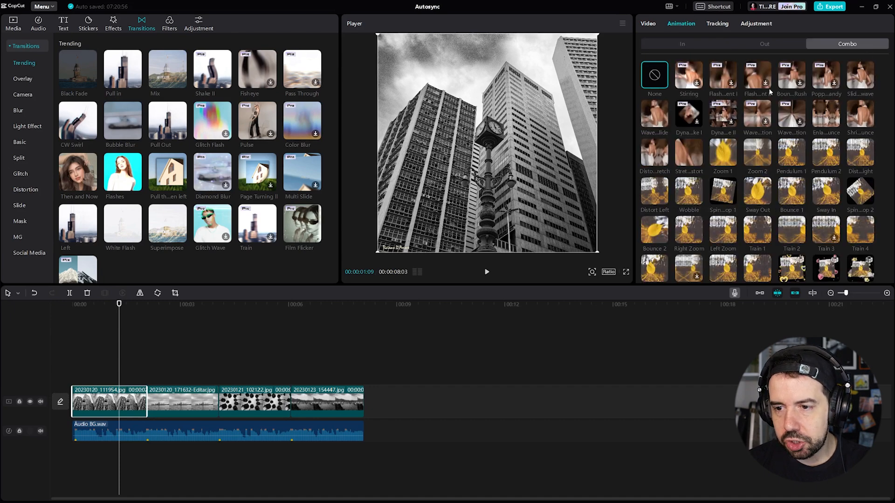
pyautogui.click(723, 154)
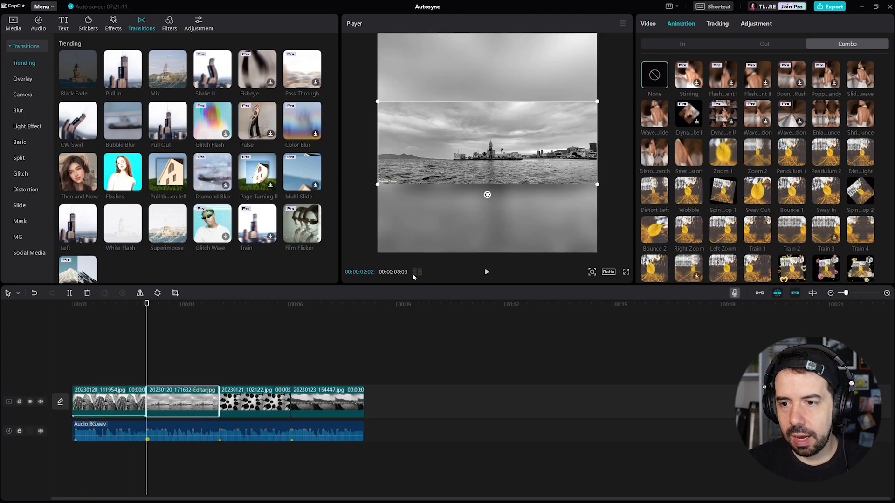
# - Add combo animations to the skyline and Rio bay photos, then replay from the start
pyautogui.click(757, 154)
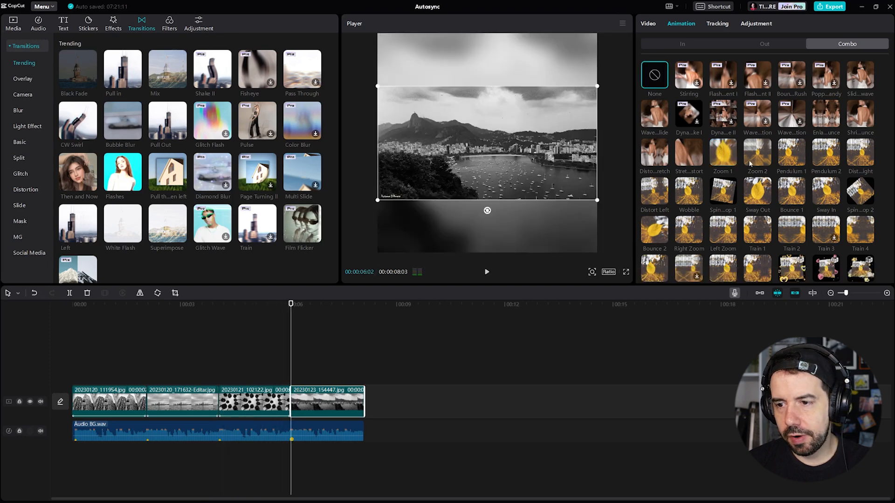
pyautogui.click(757, 153)
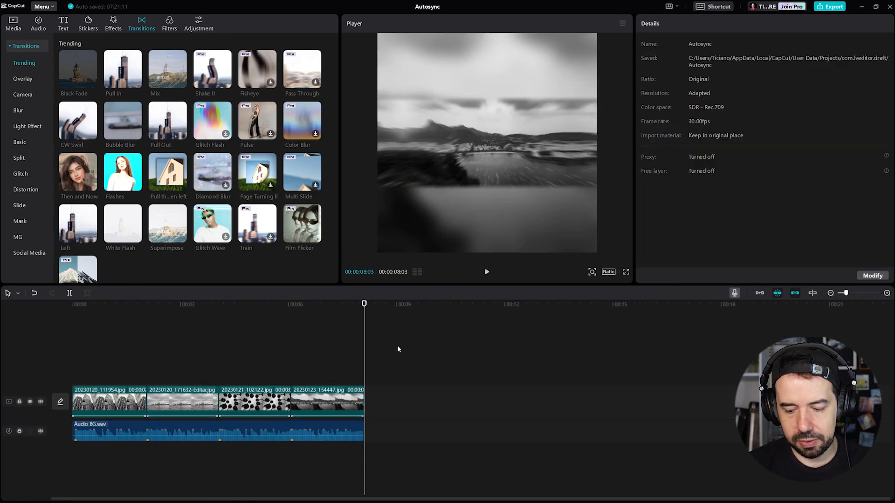
pyautogui.click(486, 272)
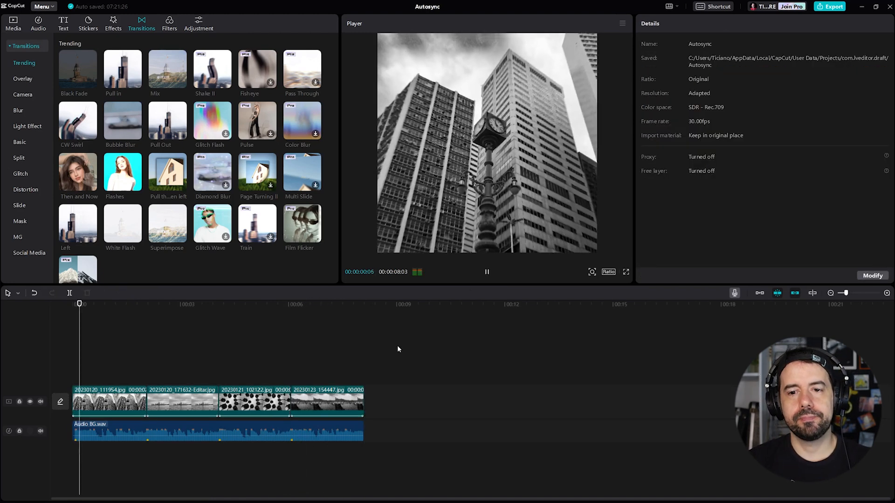
pyautogui.click(150, 304)
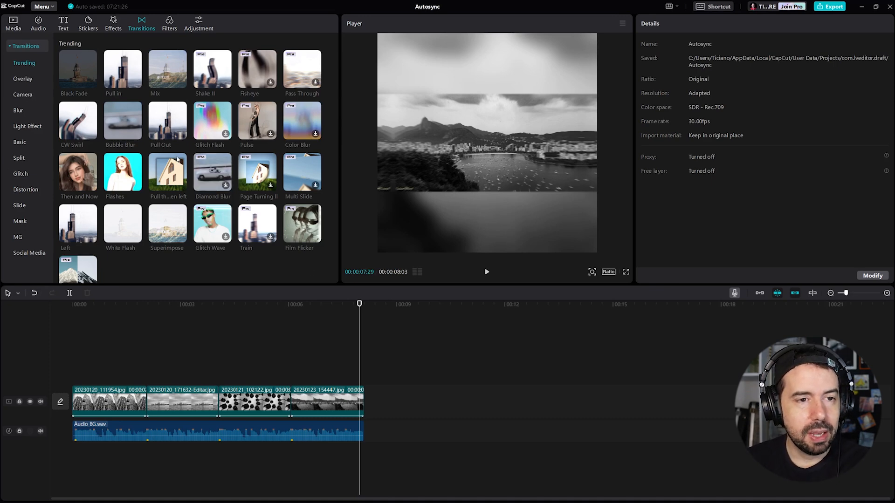
# - Add the Brand Hoodie text template over the opening photo
pyautogui.click(64, 24)
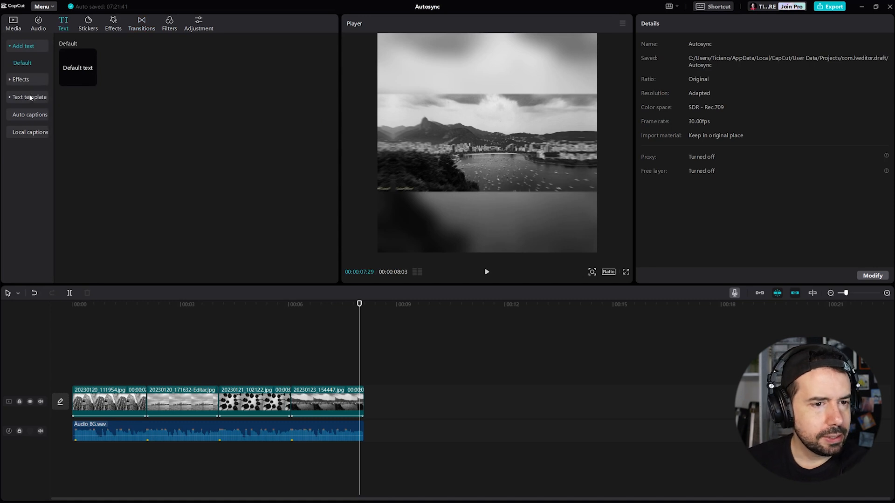
pyautogui.click(29, 97)
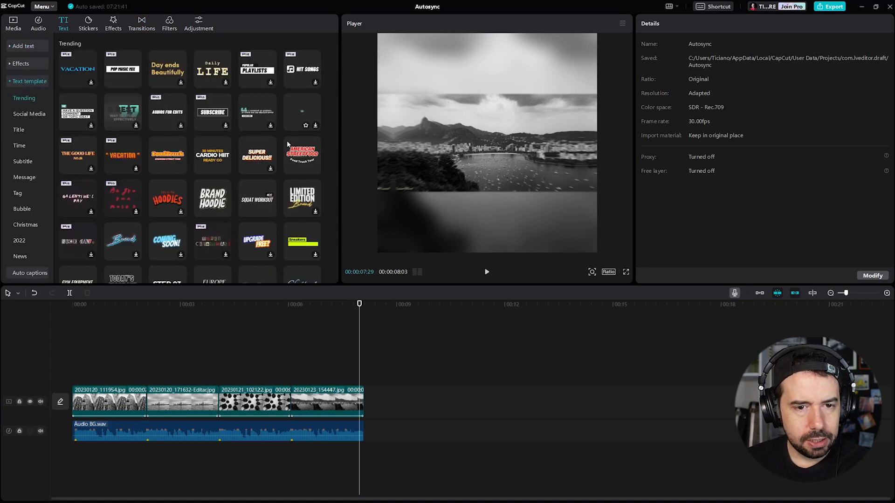
pyautogui.scroll(-3)
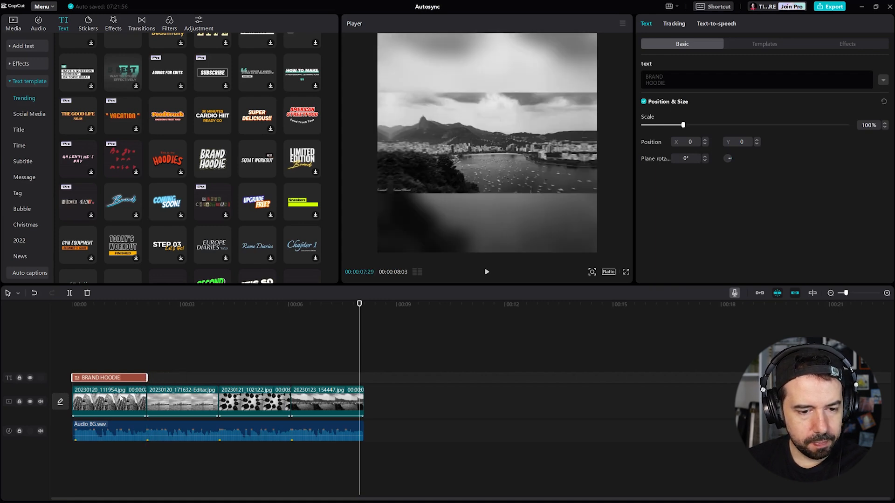
pyautogui.moveTo(118, 361)
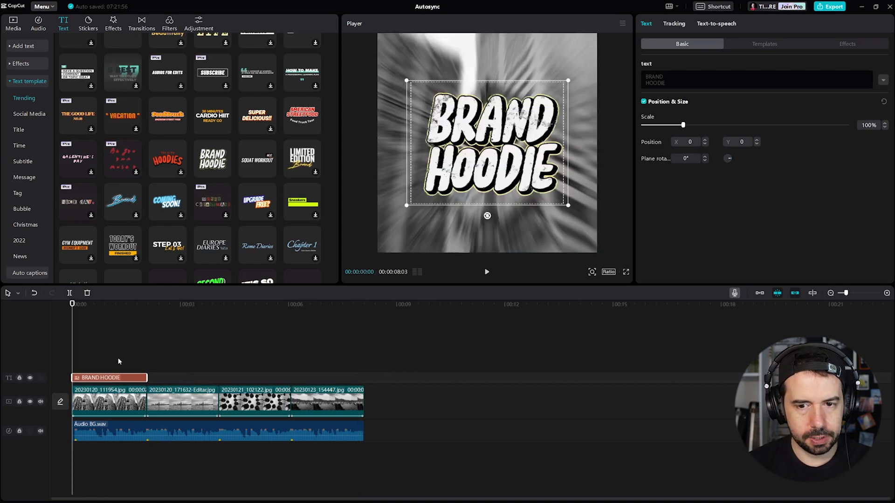
pyautogui.click(486, 272)
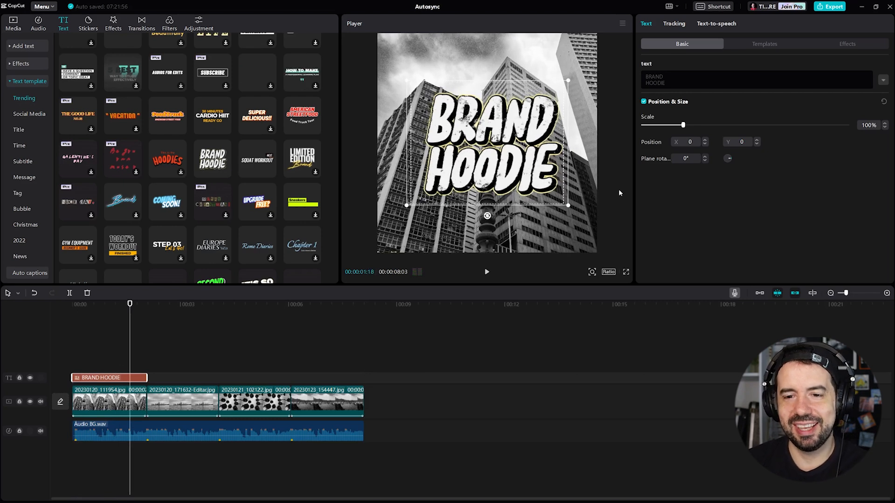
# - Change the title text to 'rio!', scale it to 75% toward lower left, and preview
pyautogui.click(664, 83)
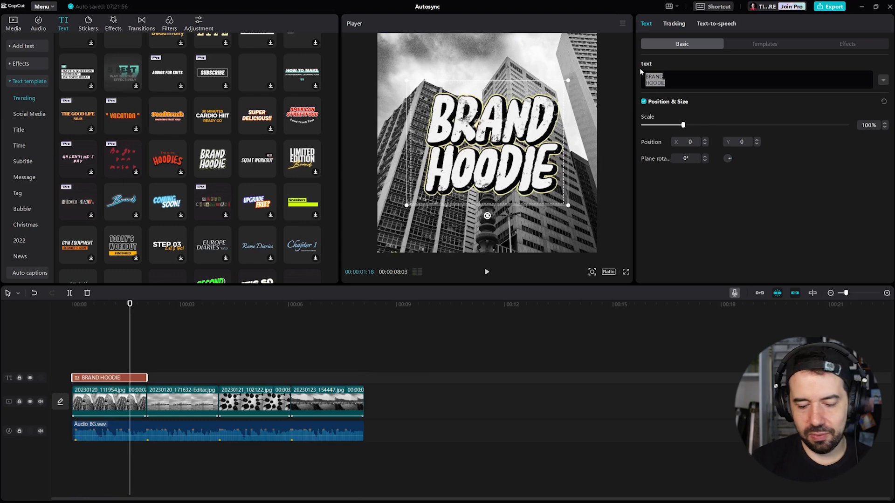
pyautogui.write('rio!')
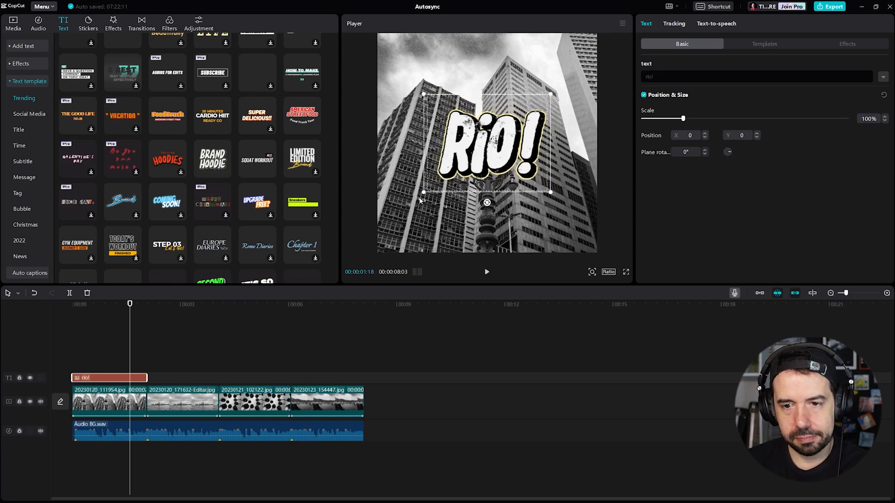
pyautogui.moveTo(682, 118); pyautogui.dragTo(673, 118)
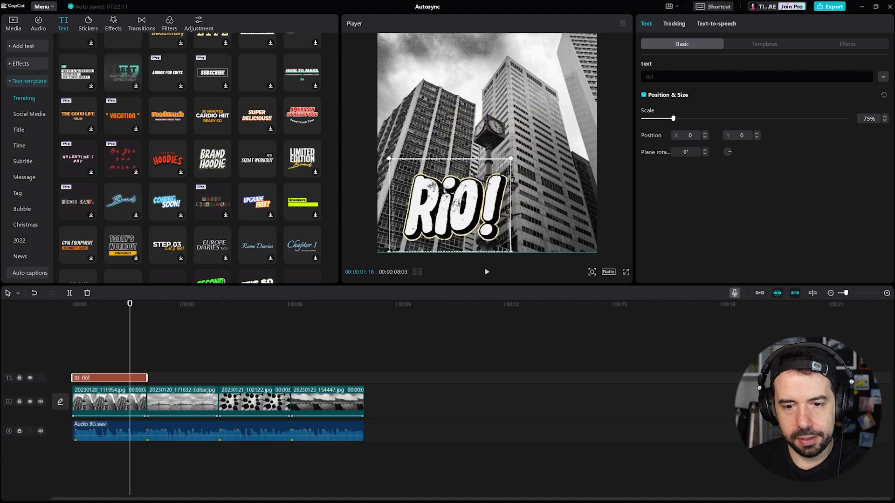
pyautogui.click(152, 312)
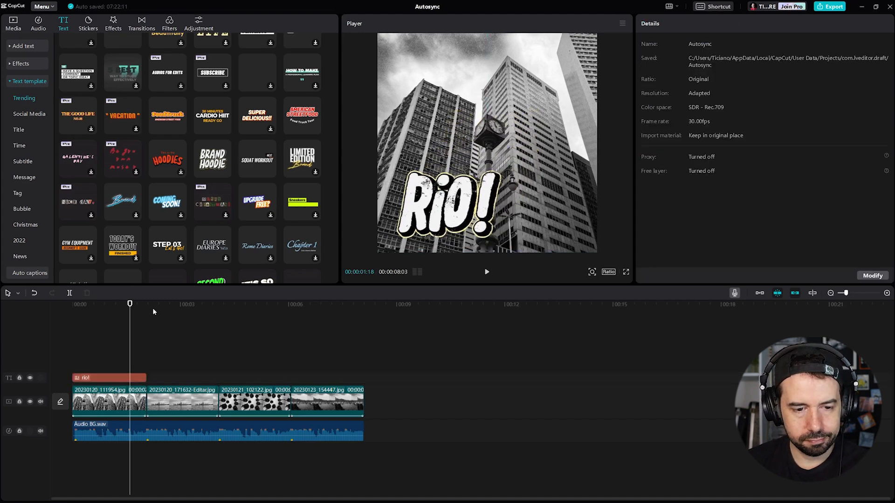
pyautogui.click(485, 272)
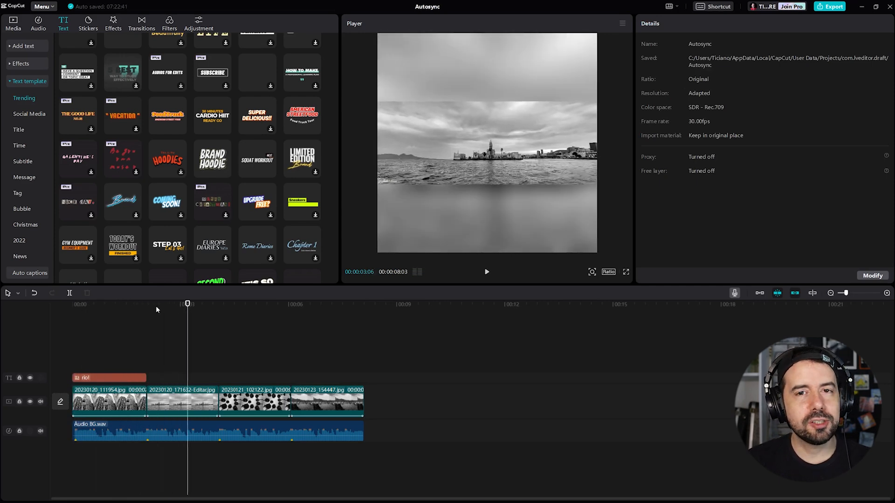
# - Set Auto beat to None on the background audio clip to clear its beat markers
pyautogui.click(216, 432)
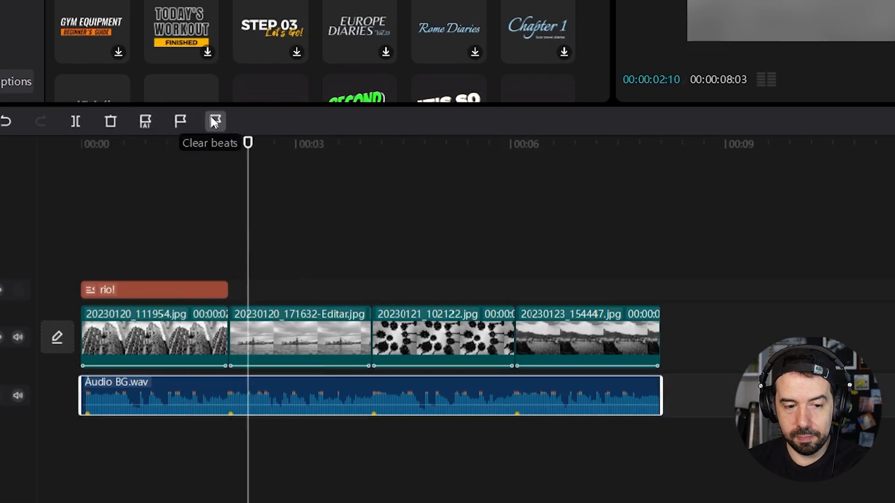
pyautogui.click(145, 121)
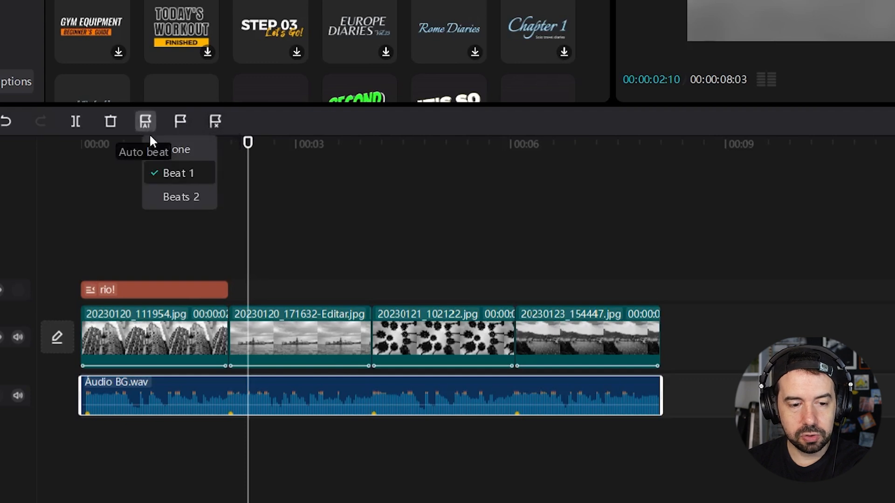
pyautogui.click(234, 437)
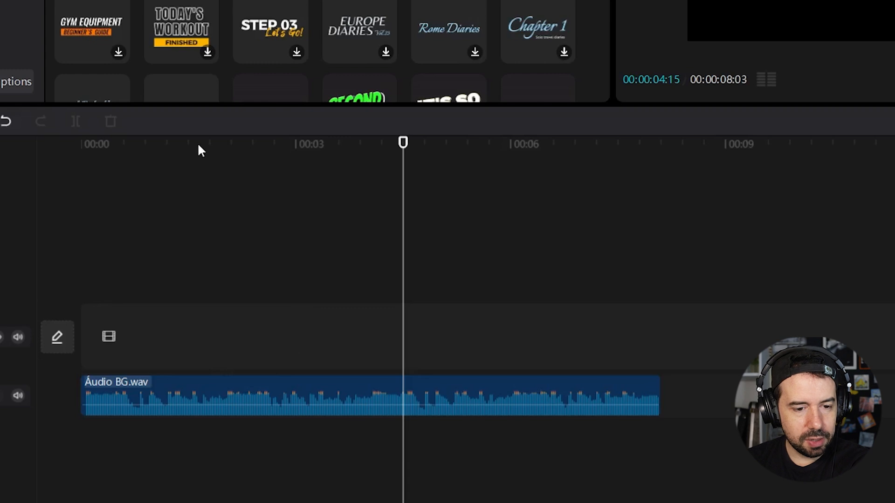
# - Select the background audio and place a beat marker at the playhead
pyautogui.click(198, 144)
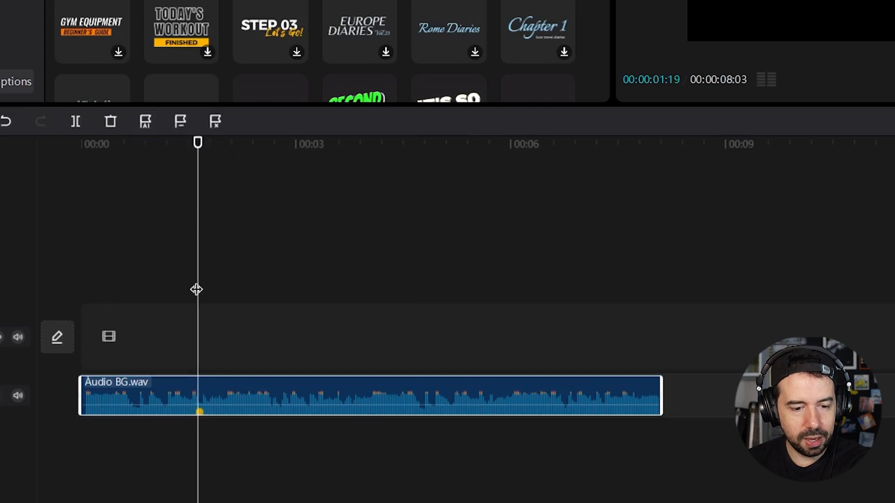
pyautogui.click(371, 396)
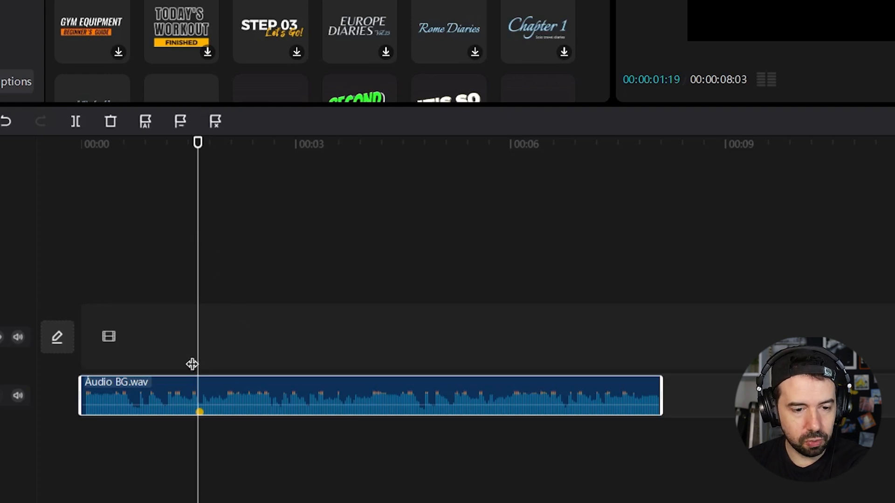
pyautogui.moveTo(181, 122)
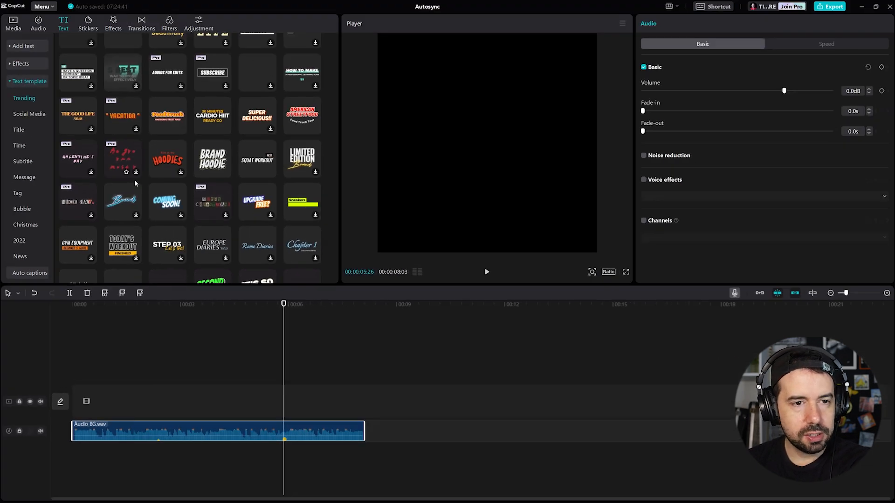
# - Trim the skyscraper photo to the beat marker, then add and trim the palm-trees photo to the audio end
pyautogui.click(13, 23)
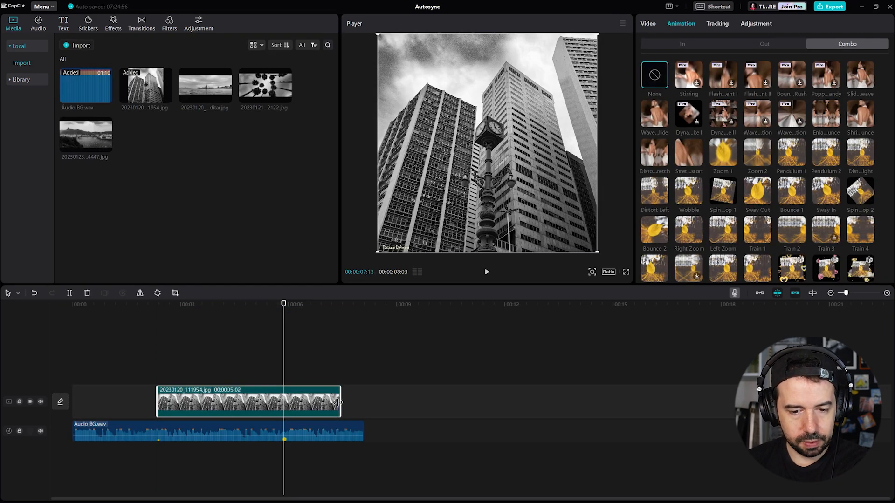
pyautogui.moveTo(340, 403); pyautogui.dragTo(284, 402)
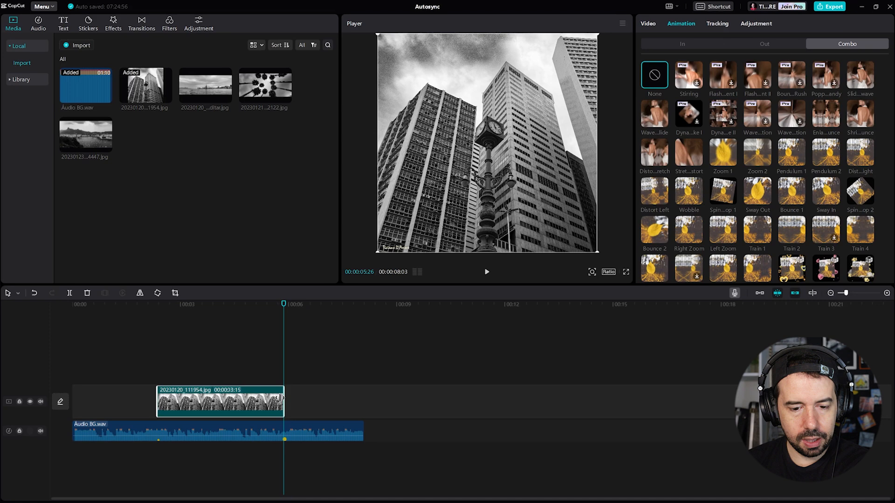
pyautogui.click(265, 88)
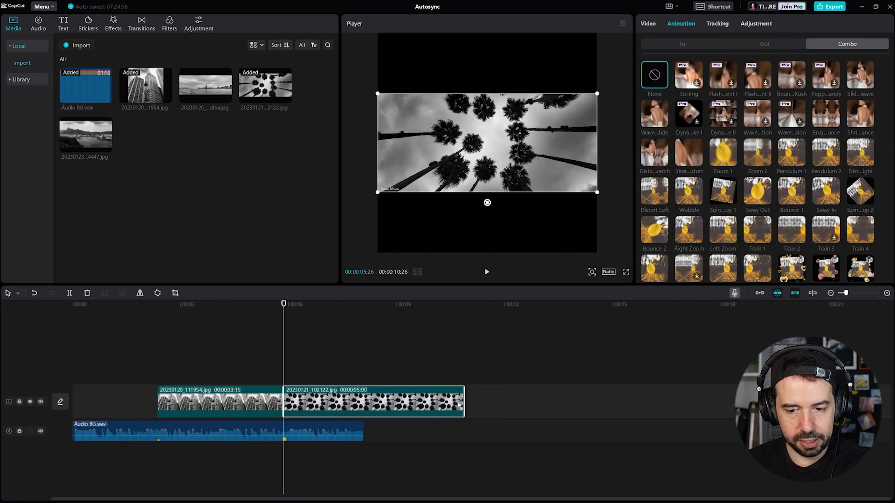
pyautogui.moveTo(462, 400); pyautogui.dragTo(363, 400)
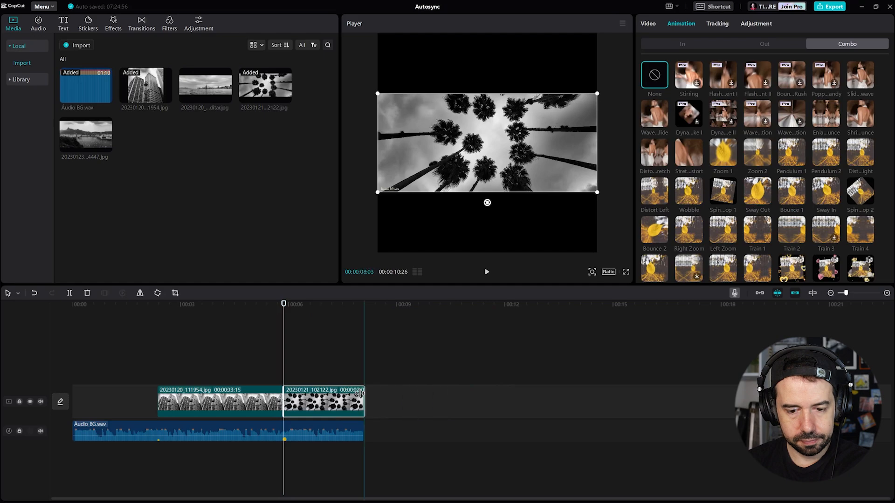